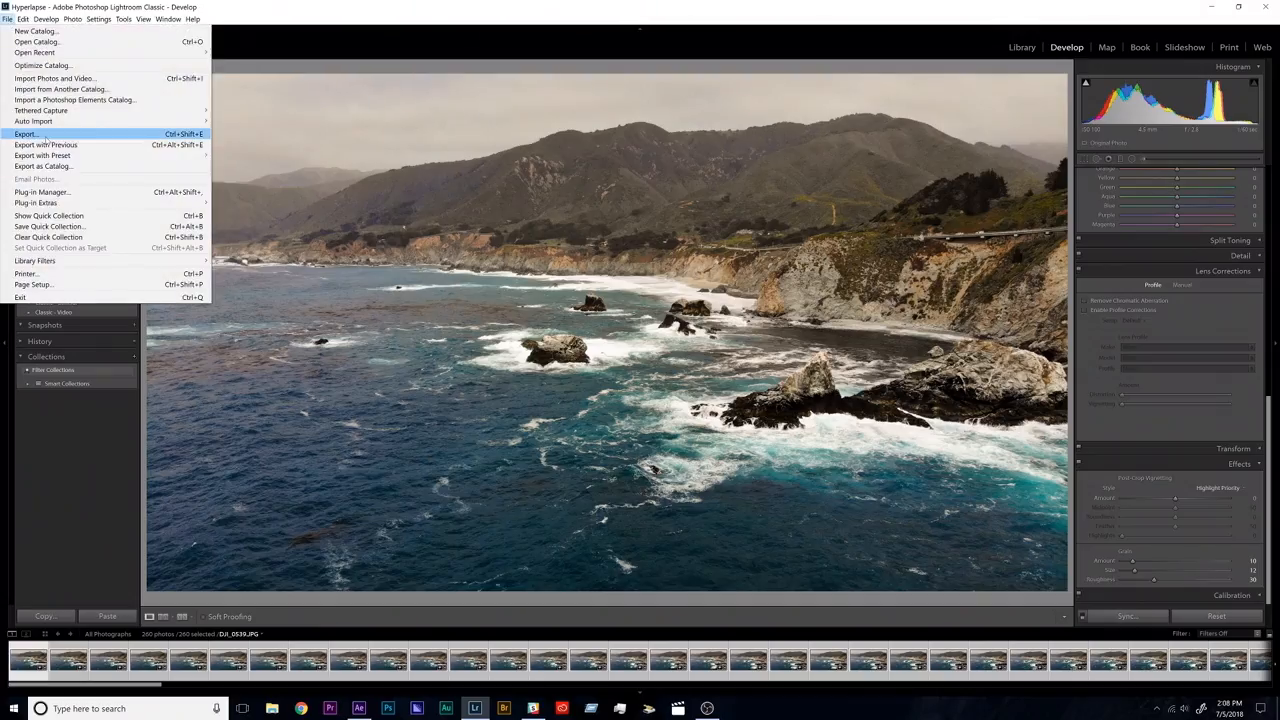
Export the 260 color-corrected frames as JPEGs to a new Desktop subfolder.
click(24, 132)
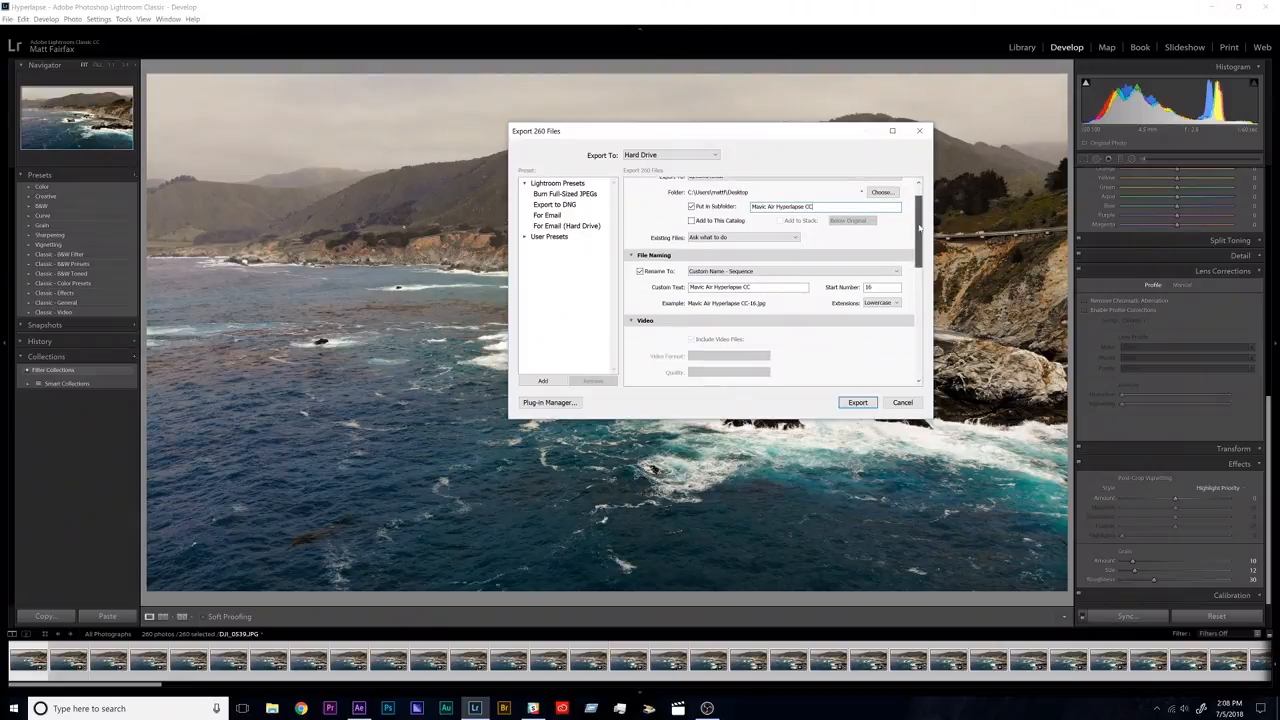
scroll(down, 3)
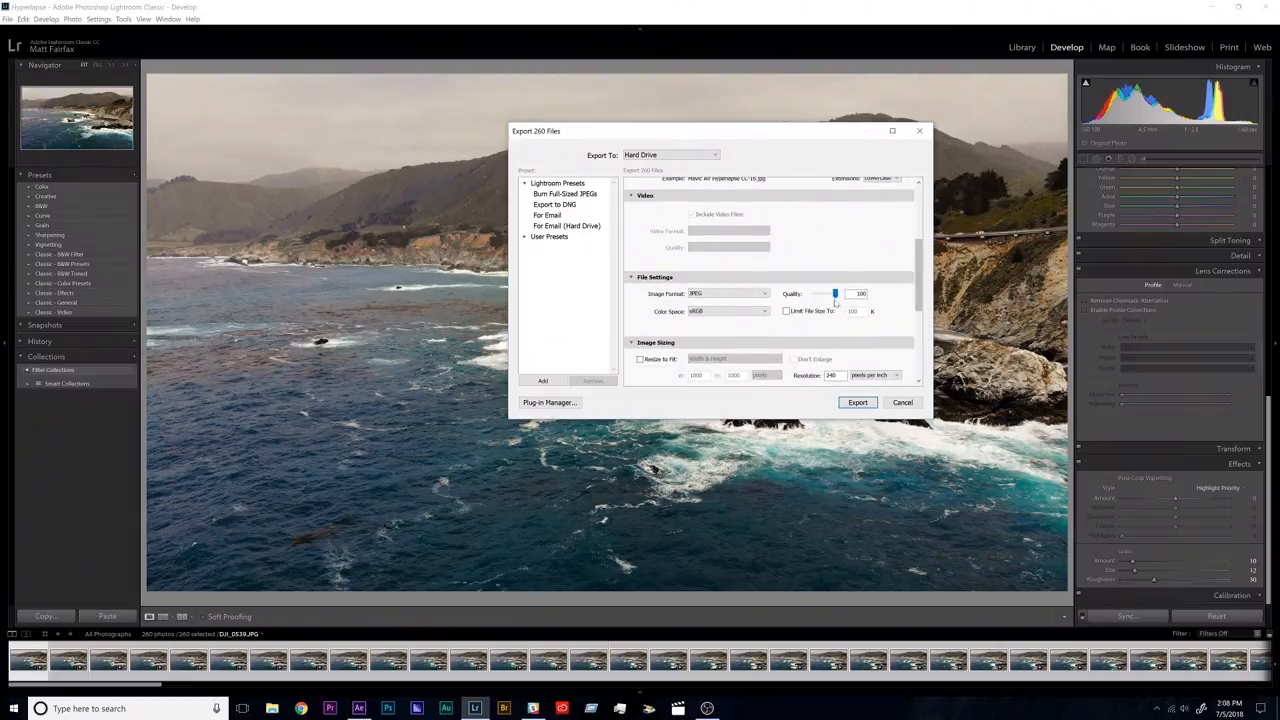
scroll(down, 3)
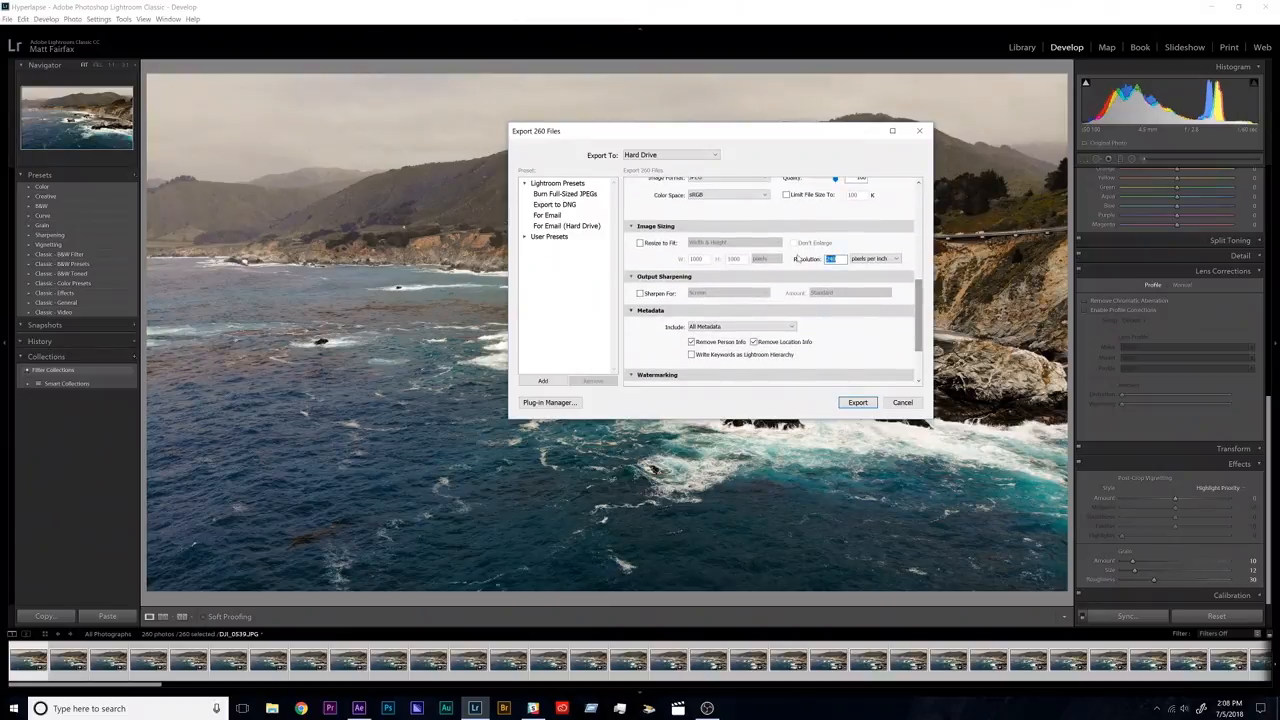
click(856, 402)
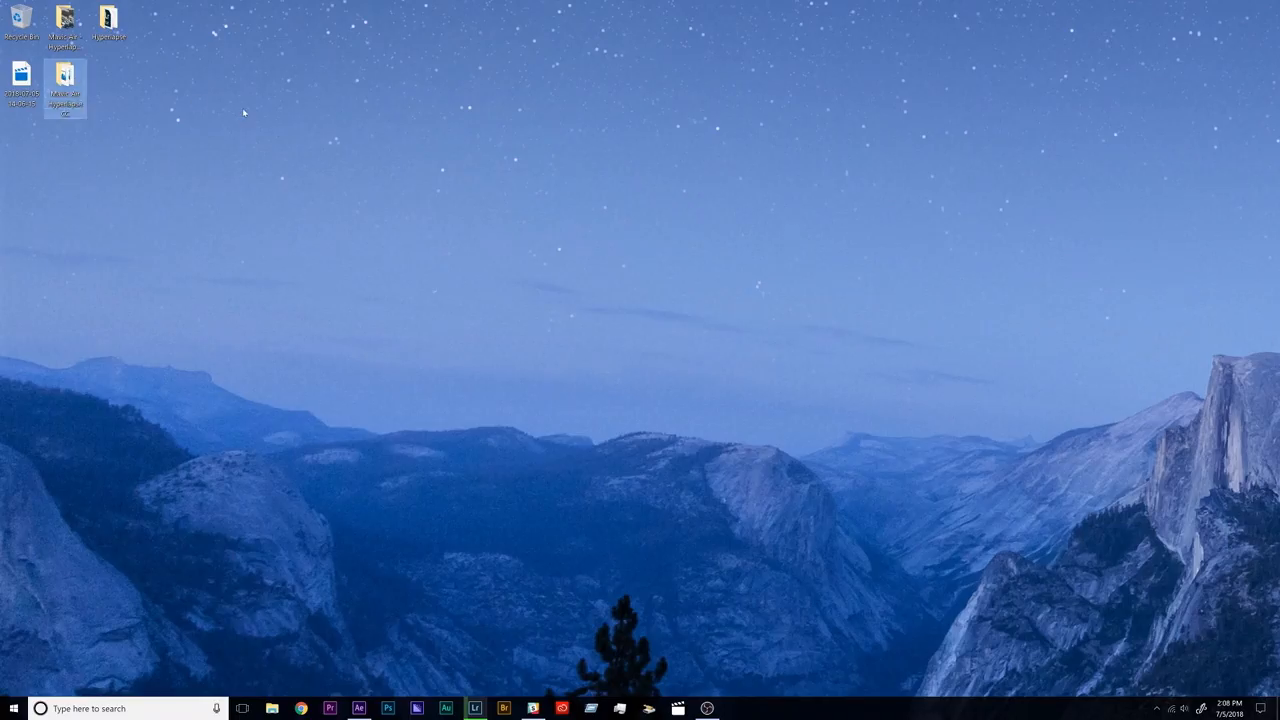
View the exported JPEGs in the desktop folder, then launch After Effects from the taskbar.
double_click(64, 76)
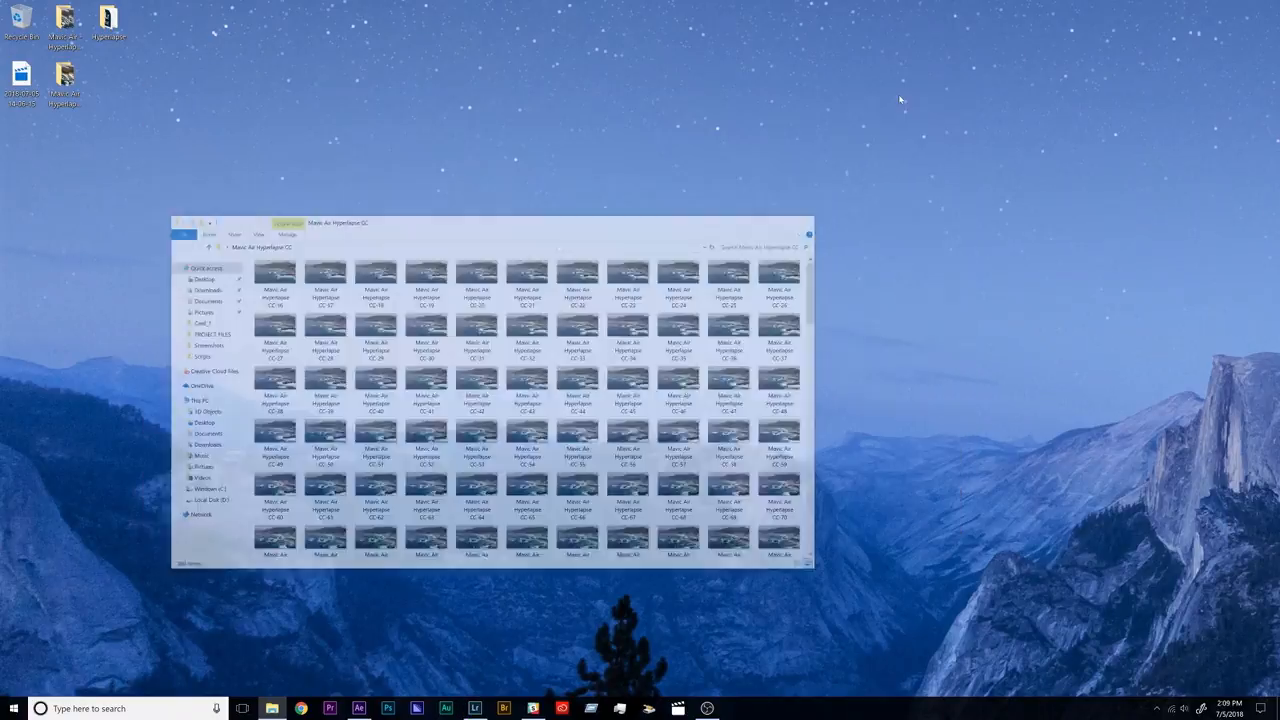
click(358, 708)
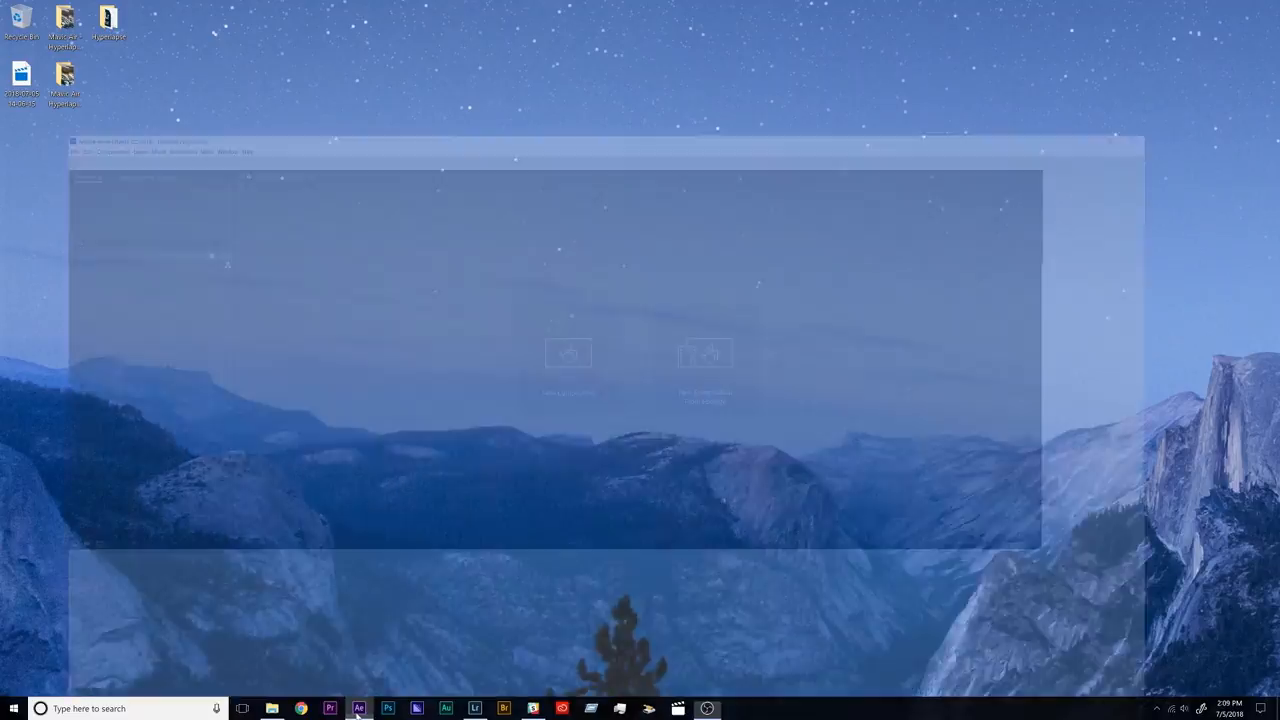